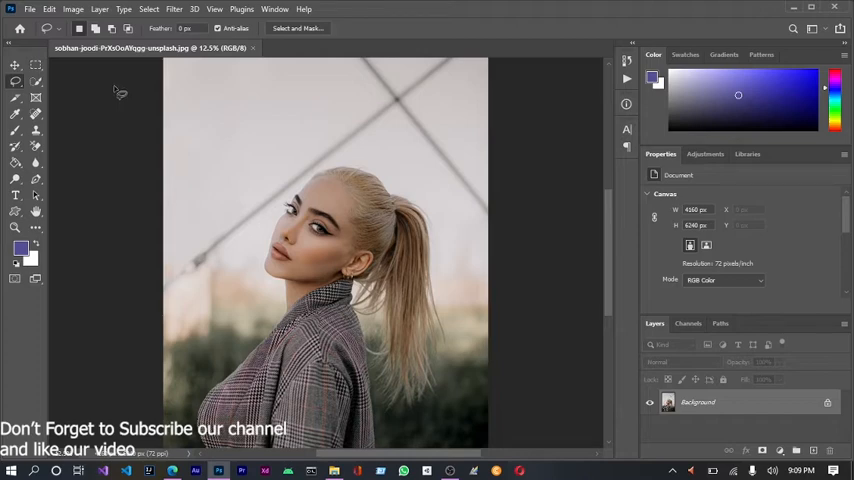
{"action": "mouse_move", "coordinate": [280, 282]}
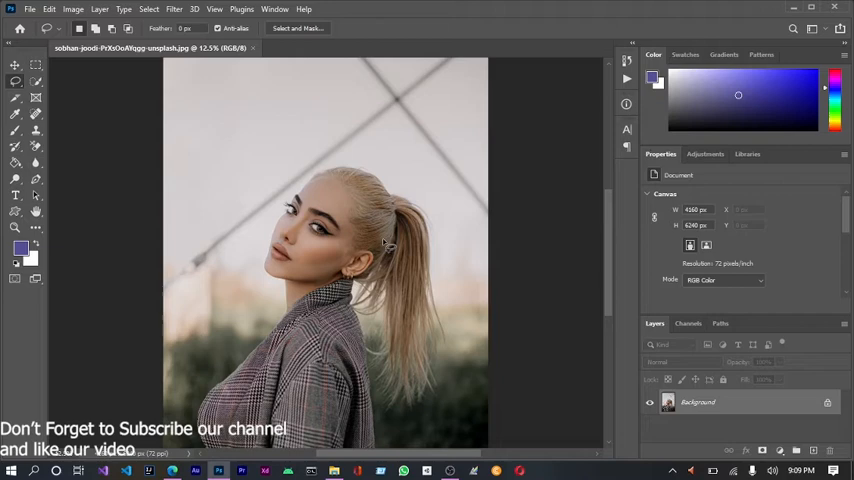
{"action": "mouse_move", "coordinate": [384, 244]}
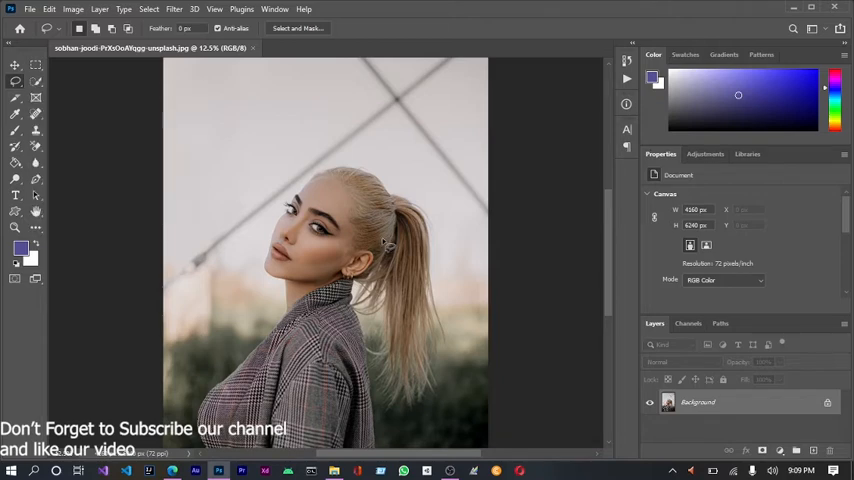
{"action": "mouse_move", "coordinate": [388, 244]}
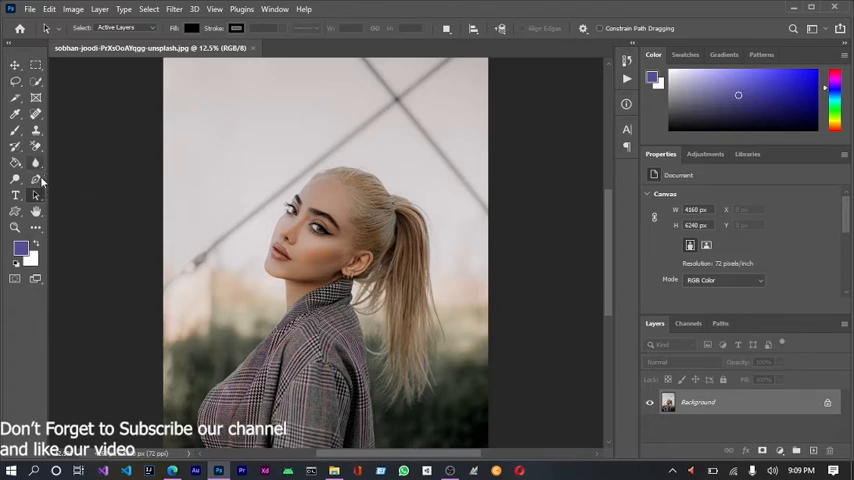
- Unlock the locked Background photo into a regular editable layer named Layer 0
{"action": "left_click", "coordinate": [14, 180]}
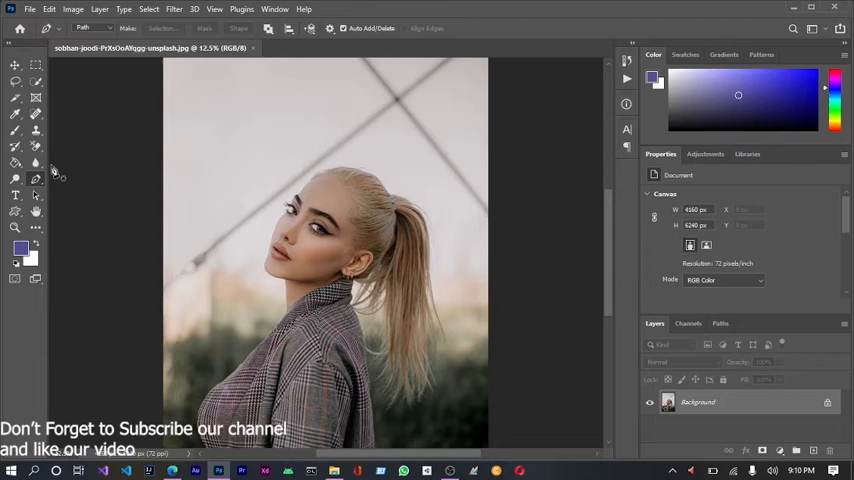
{"action": "mouse_move", "coordinate": [172, 232]}
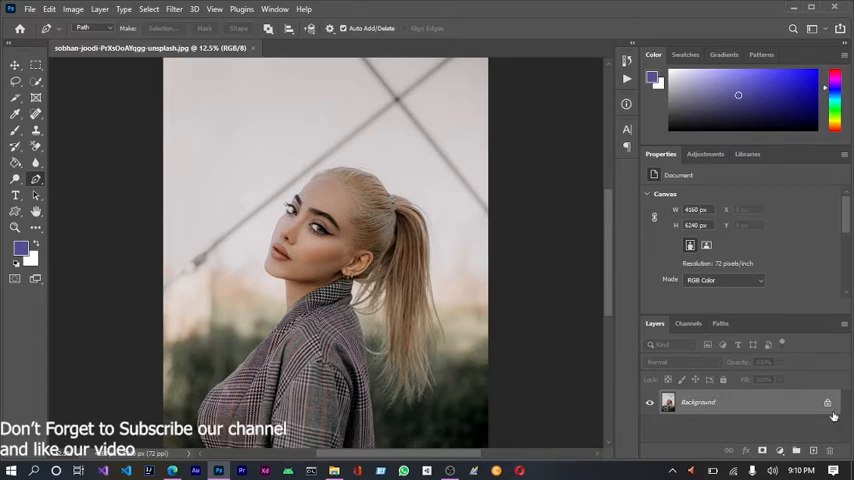
{"action": "mouse_move", "coordinate": [118, 126]}
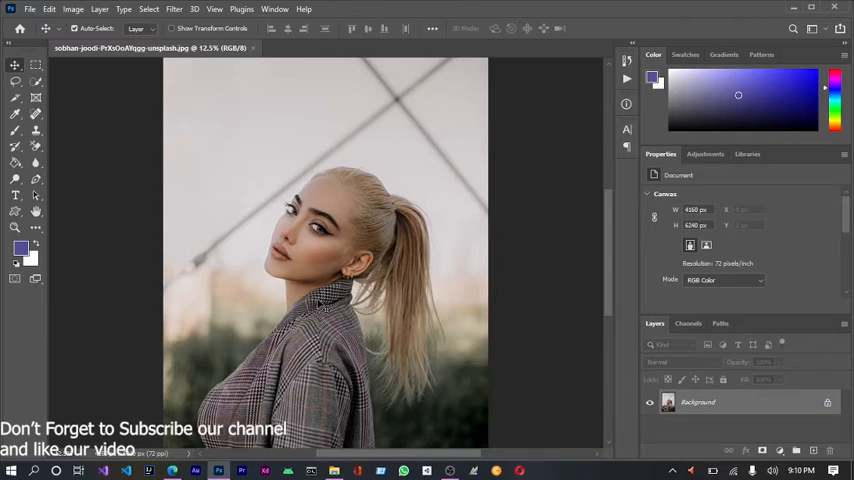
{"action": "double_click", "coordinate": [696, 402]}
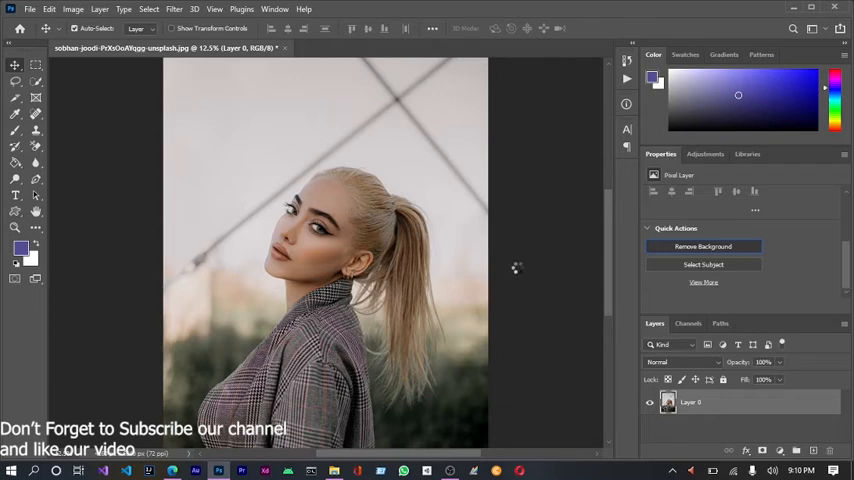
{"action": "mouse_move", "coordinate": [500, 268]}
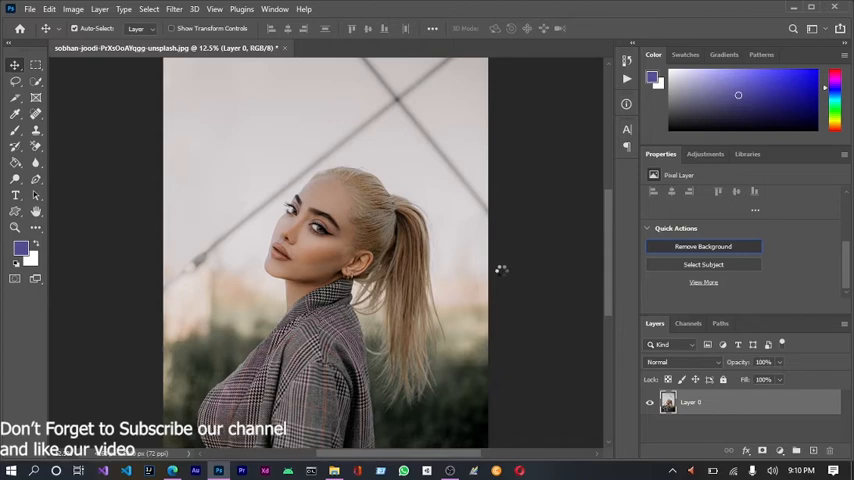
- Remove the background with Quick Actions, leaving the woman on transparency with a Layer 0 mask
{"action": "left_click", "coordinate": [704, 246]}
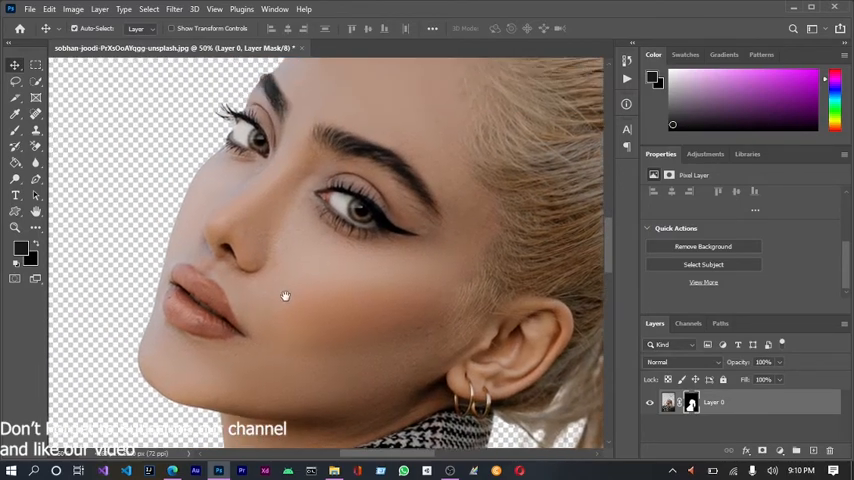
{"action": "left_click_drag", "start_coordinate": [284, 296], "coordinate": [398, 116]}
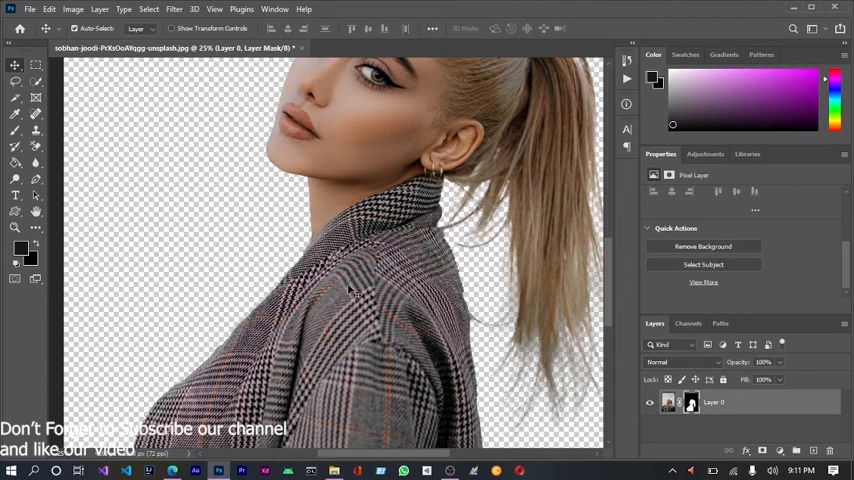
{"action": "mouse_move", "coordinate": [356, 290]}
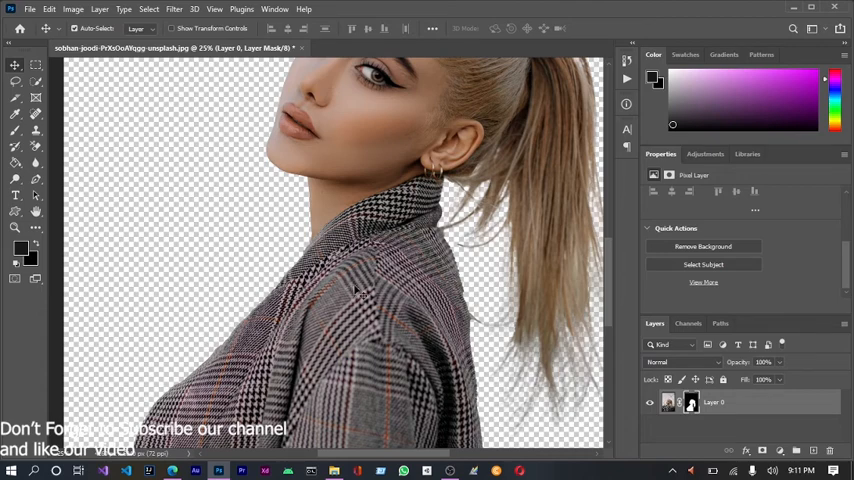
{"action": "mouse_move", "coordinate": [354, 290]}
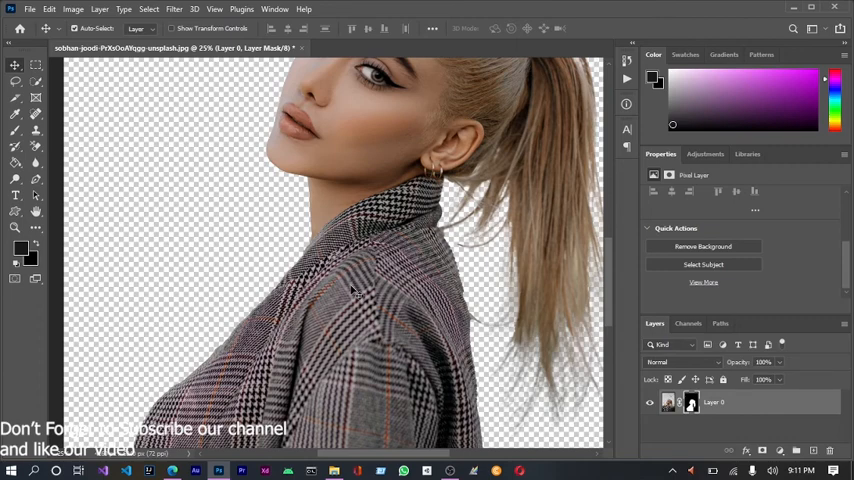
{"action": "mouse_move", "coordinate": [356, 292]}
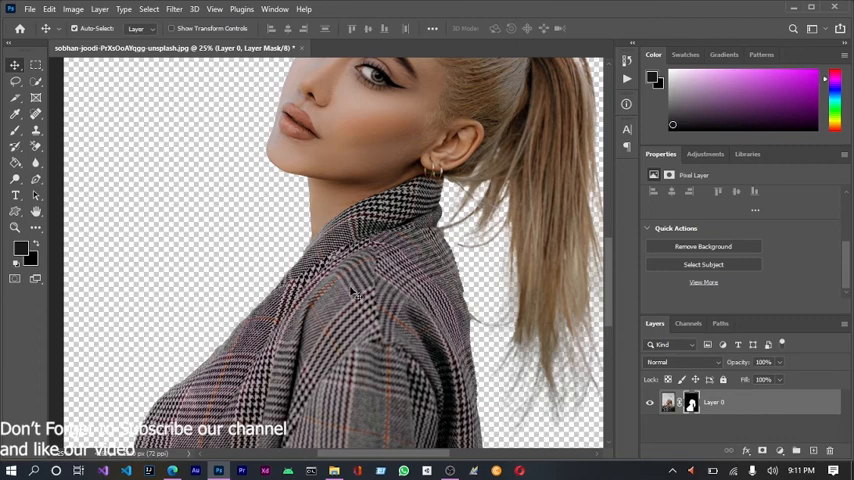